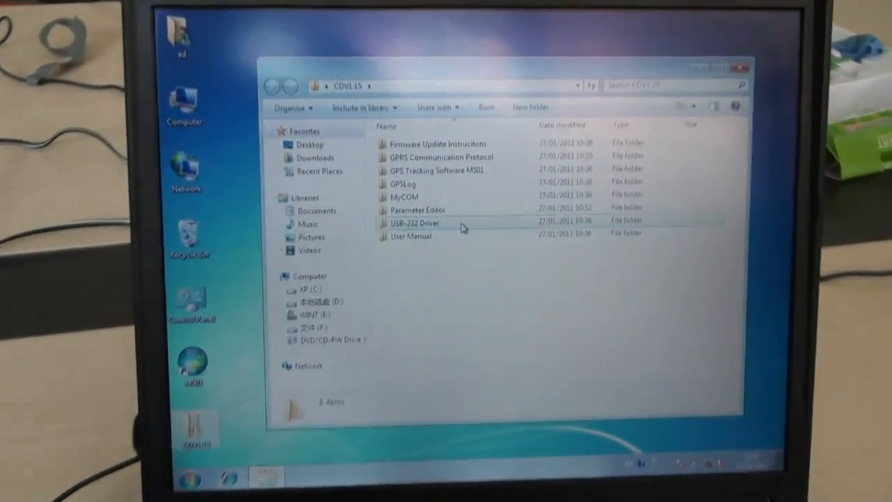
Step: Launch the PL2303 Prolific driver installer from the USB-232 Driver folder
{"action": "double_click", "coordinate": [410, 223]}
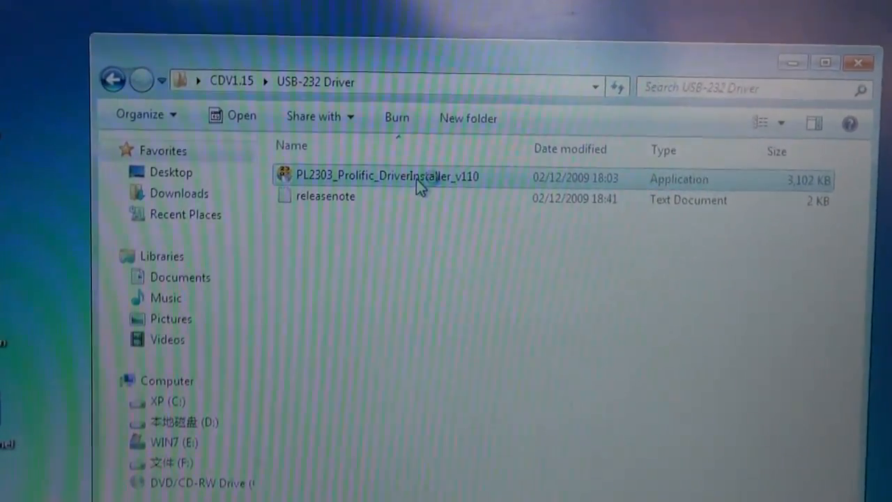
{"action": "double_click", "coordinate": [386, 175]}
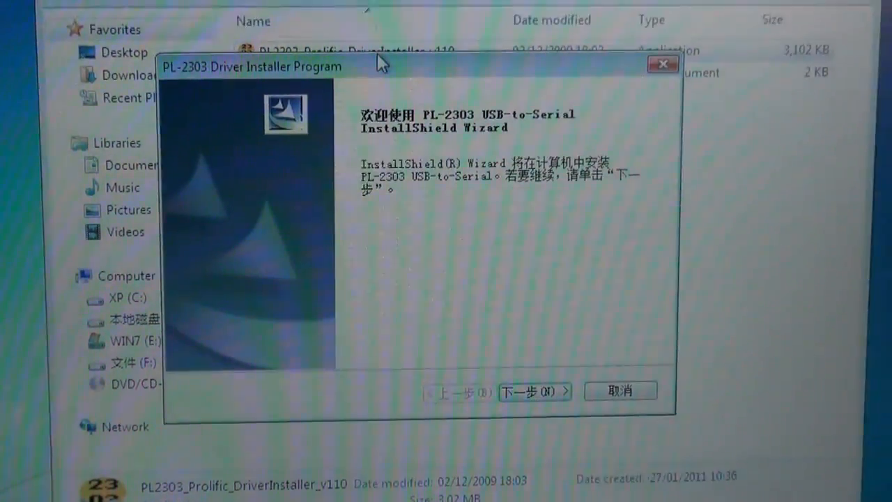
Step: Run the PL-2303 USB-to-Serial driver installation and finish the wizard
{"action": "left_click", "coordinate": [535, 390]}
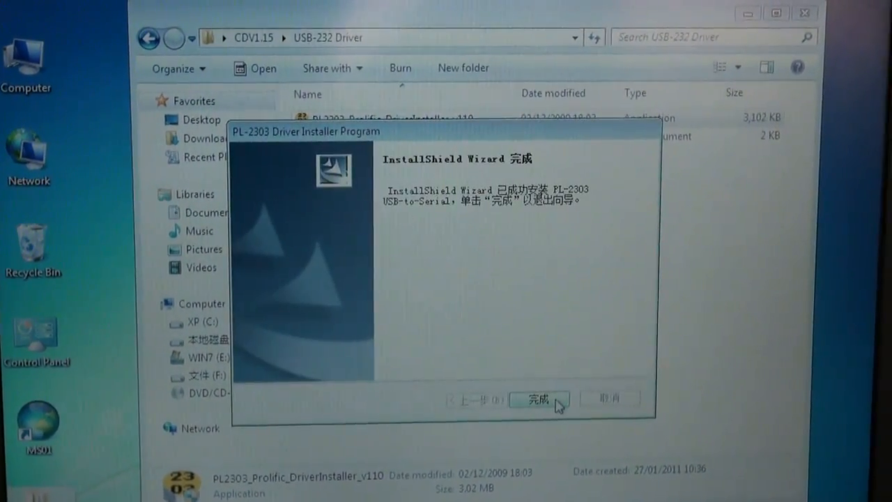
{"action": "left_click", "coordinate": [538, 399]}
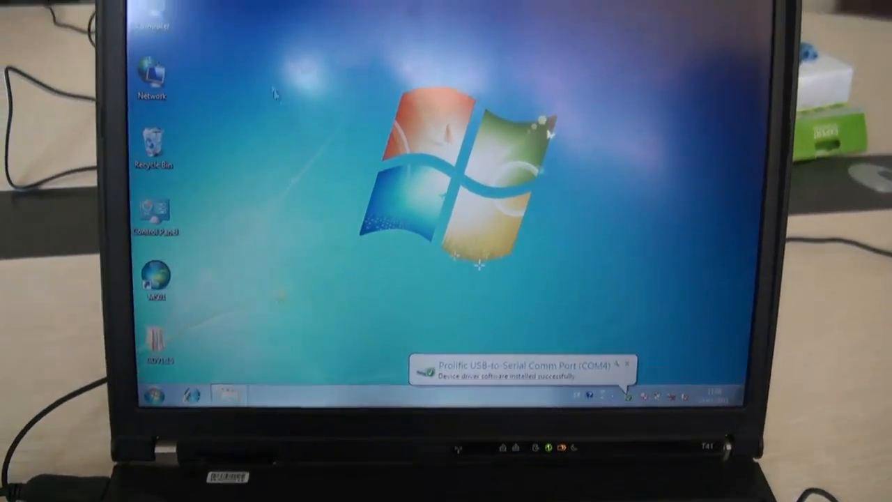
Step: Check the Ports (COM & LPT) list in Device Manager via Computer Properties
{"action": "right_click", "coordinate": [150, 77]}
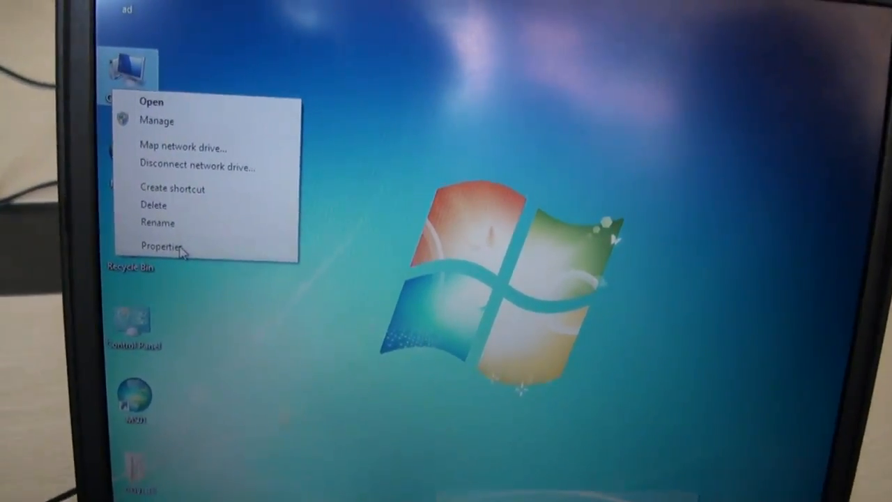
{"action": "left_click", "coordinate": [164, 245]}
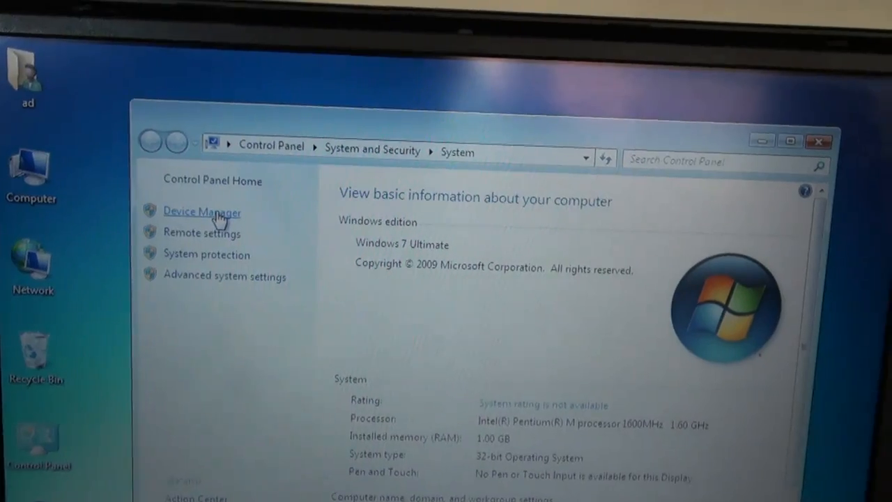
{"action": "left_click", "coordinate": [202, 212]}
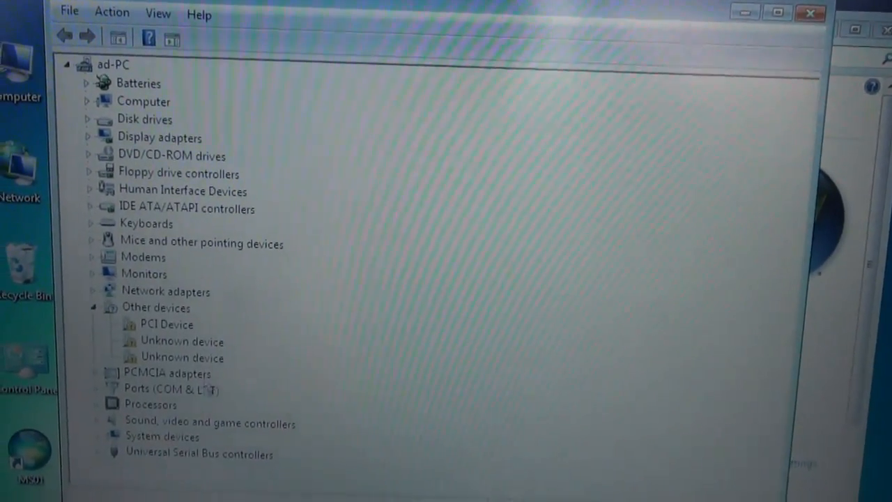
{"action": "left_click", "coordinate": [89, 388]}
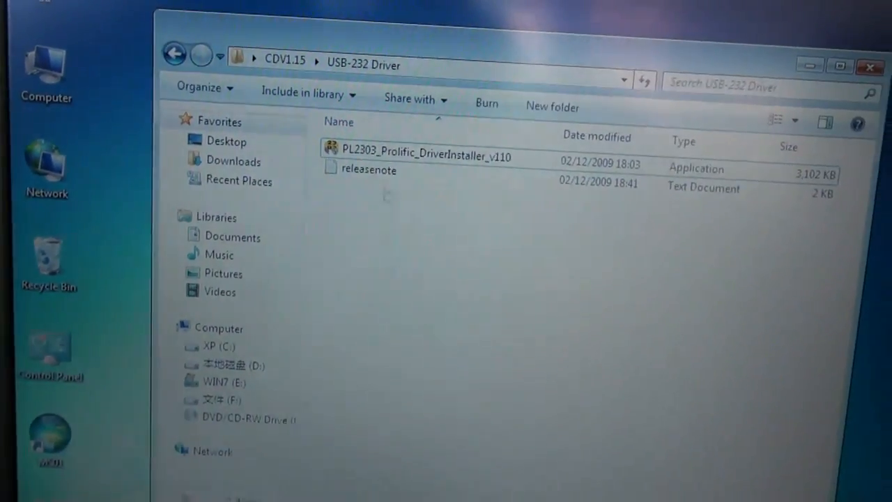
Step: Start the Parameter Editor application from the CDV1.15 Parameter Editor folder
{"action": "left_click", "coordinate": [174, 56]}
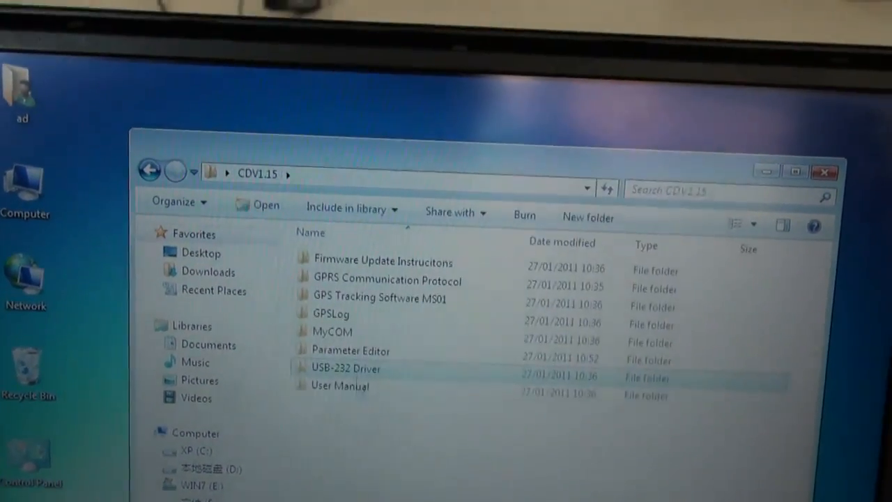
{"action": "double_click", "coordinate": [351, 350]}
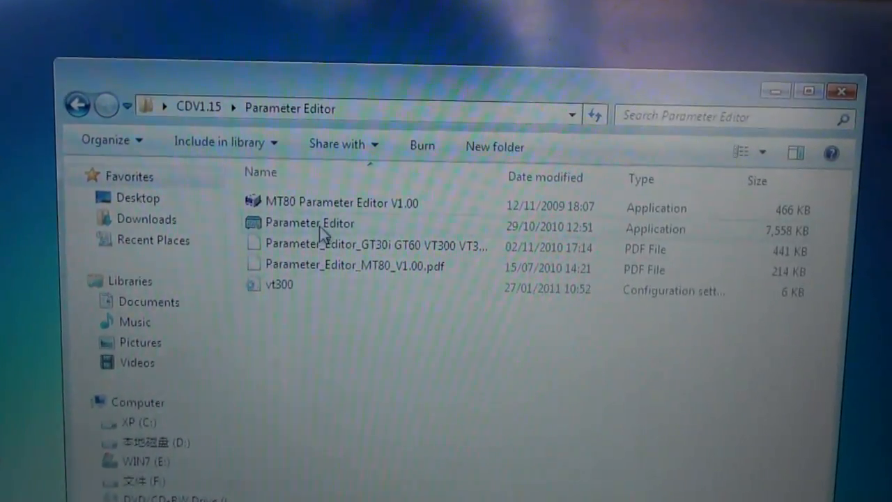
{"action": "left_click", "coordinate": [309, 223]}
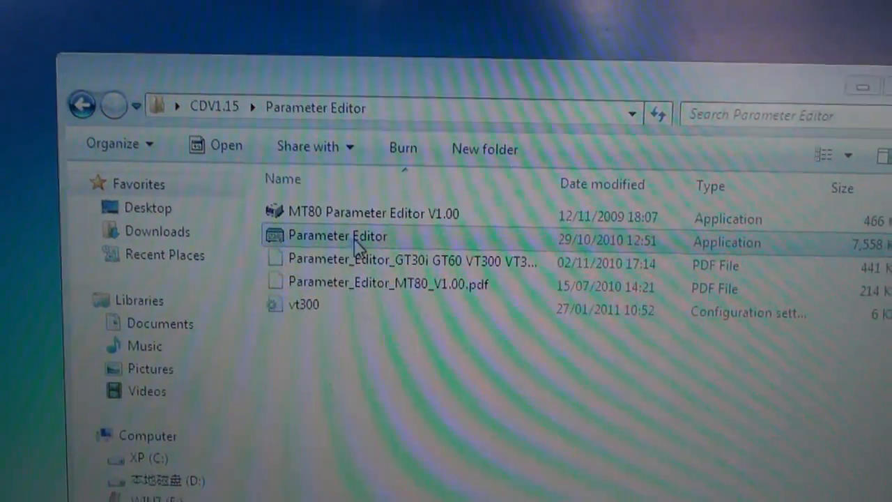
{"action": "double_click", "coordinate": [337, 235]}
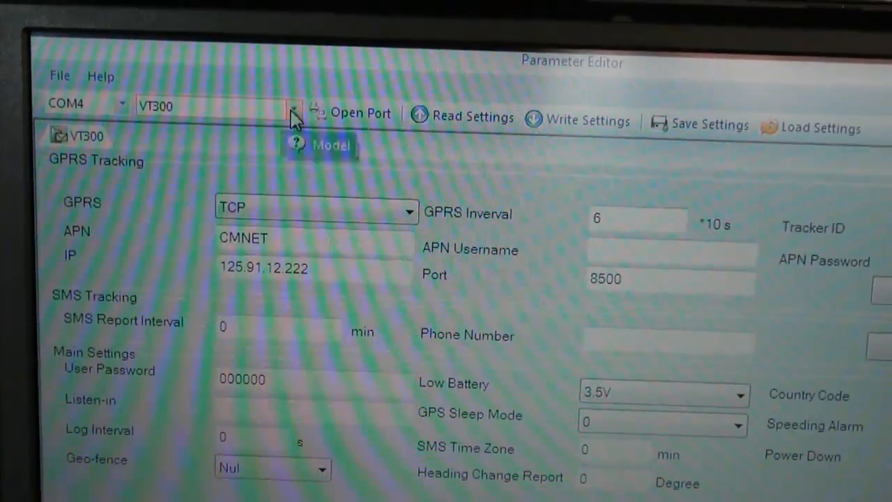
Step: Choose the VT310 tracker model for the COM4 connection
{"action": "left_click", "coordinate": [293, 109]}
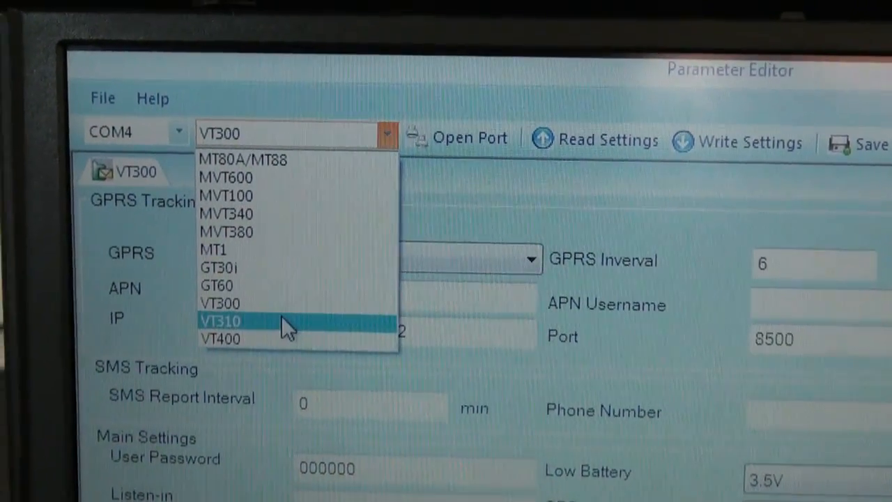
{"action": "left_click", "coordinate": [220, 321]}
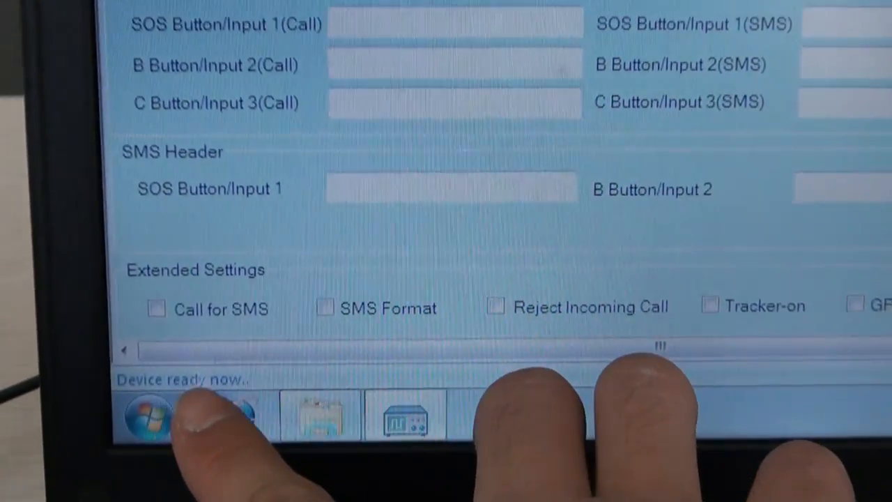
Step: Read all current settings from the VT310 tracker and acknowledge the success message
{"action": "scroll", "scroll_direction": "up", "scroll_amount": 3}
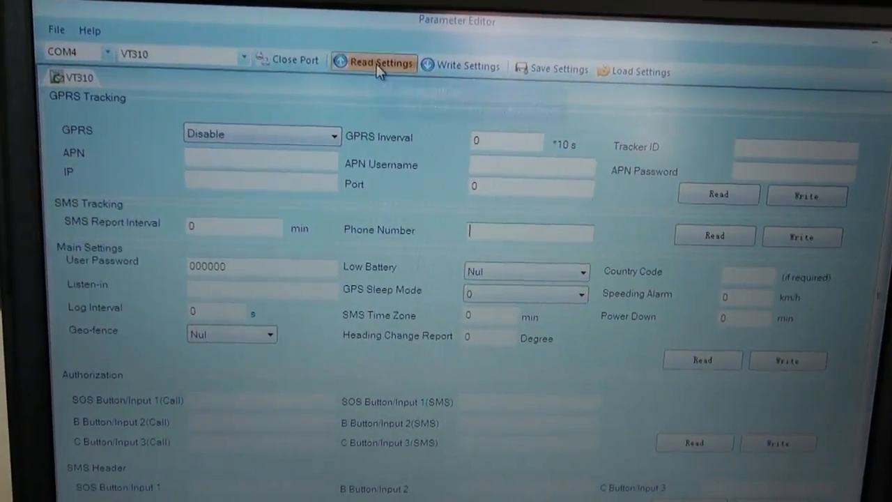
{"action": "left_click", "coordinate": [373, 63]}
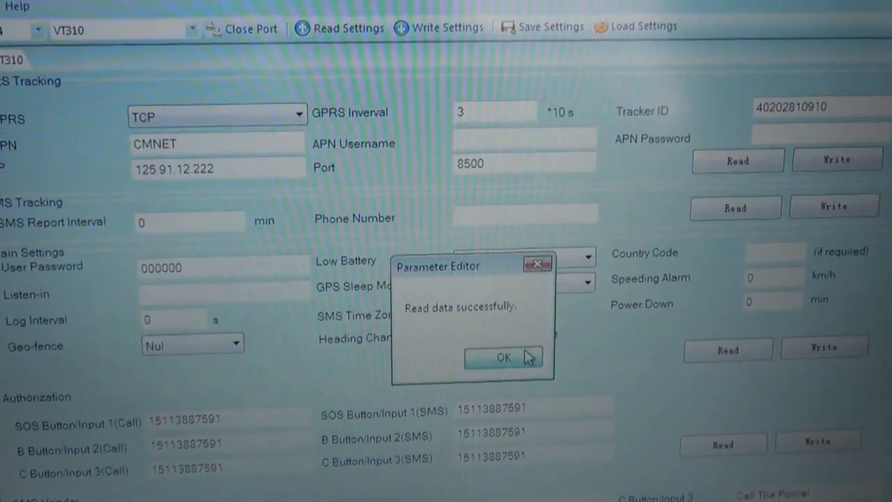
{"action": "left_click", "coordinate": [504, 356]}
{"action": "type", "text": "6"}
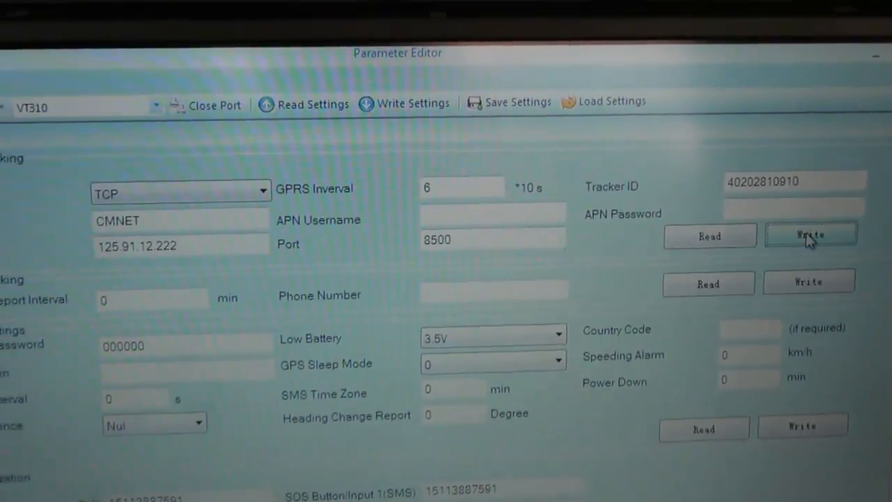
Step: Write the GPRS tracking settings with interval 6 to the tracker and acknowledge success
{"action": "left_click", "coordinate": [809, 234]}
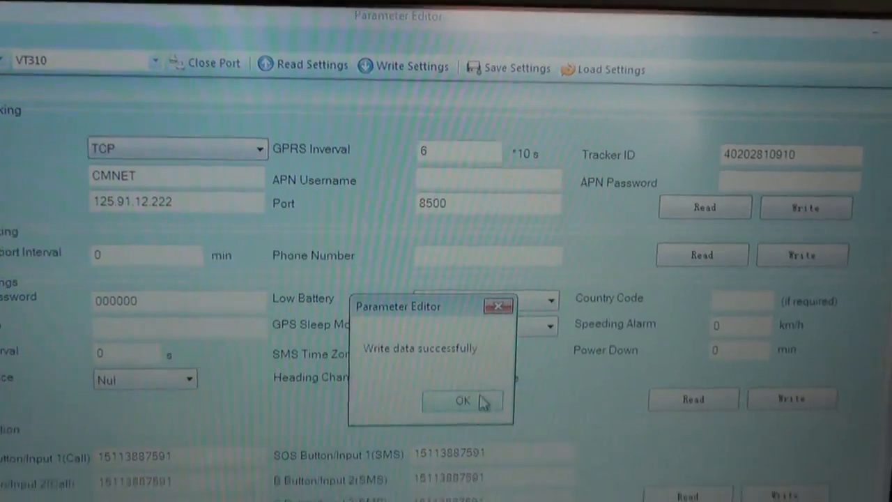
{"action": "left_click", "coordinate": [463, 401]}
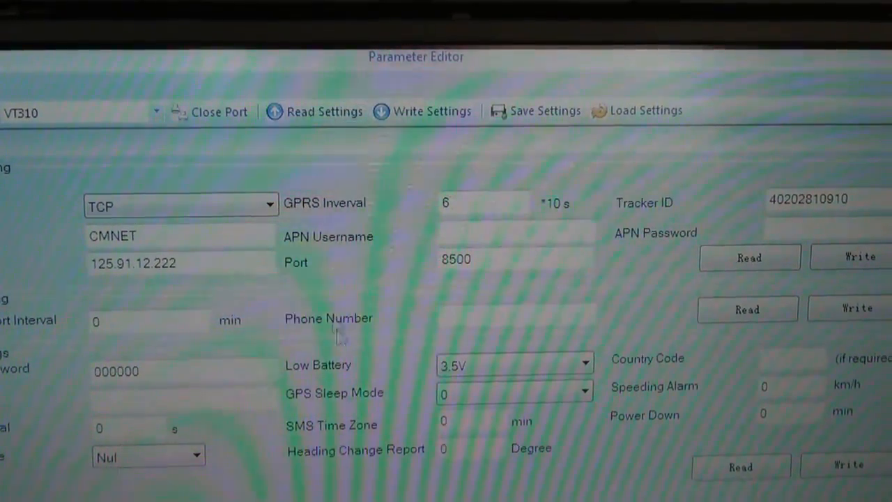
Step: Read the GPRS tracking settings back from the tracker, interval still 6
{"action": "left_click", "coordinate": [315, 112]}
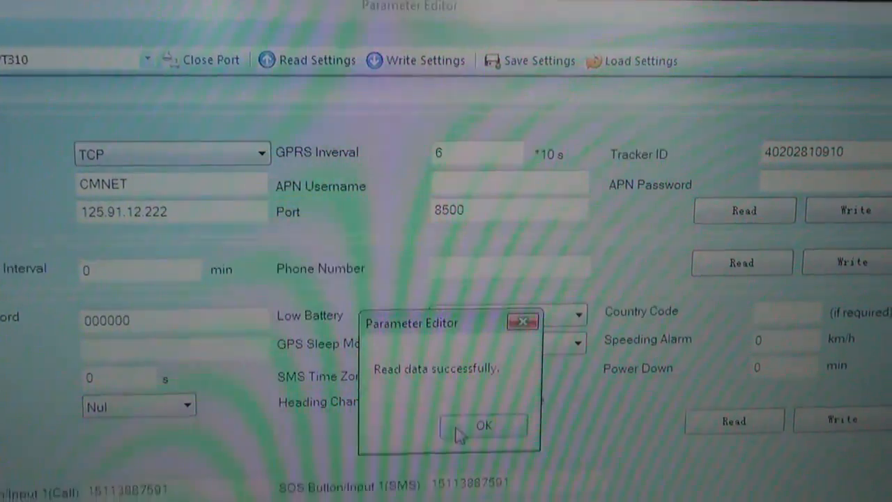